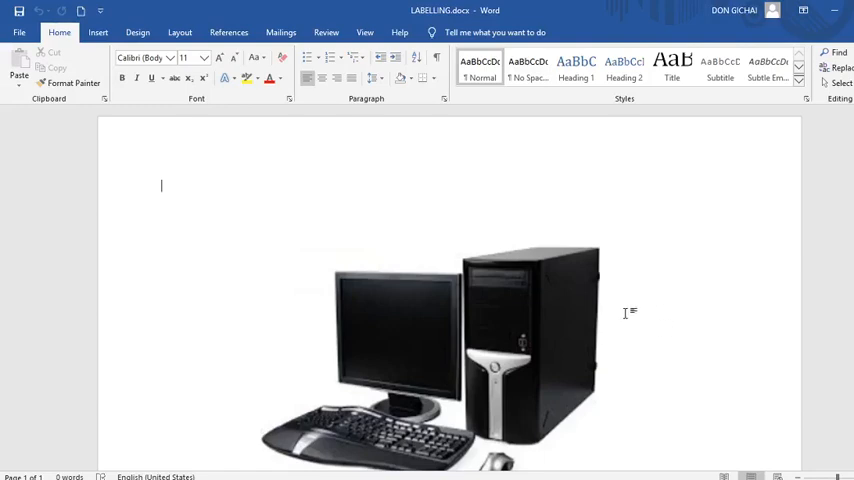
mouse_move(636, 220)
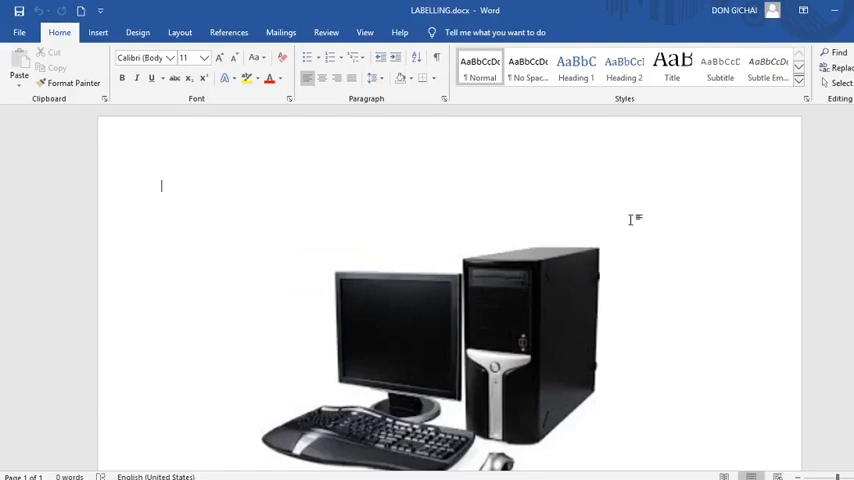
Step: Give the computer picture Square text wrapping so it can move freely on the page
scroll(up, 3)
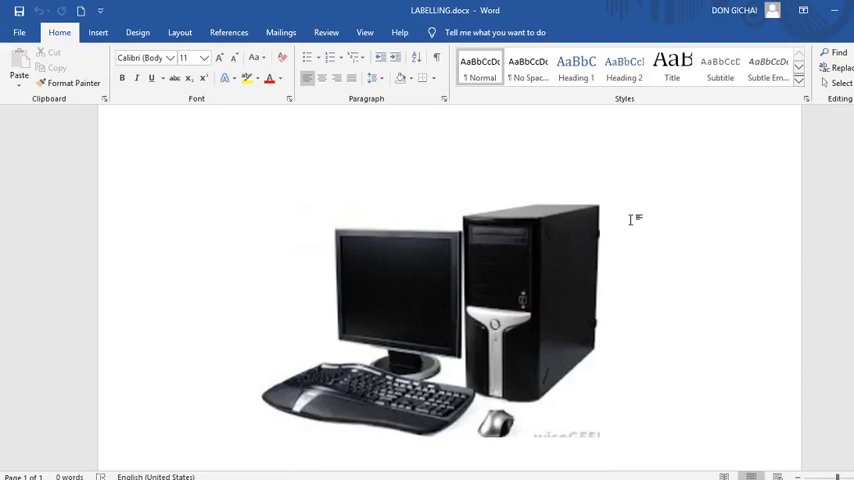
mouse_move(556, 394)
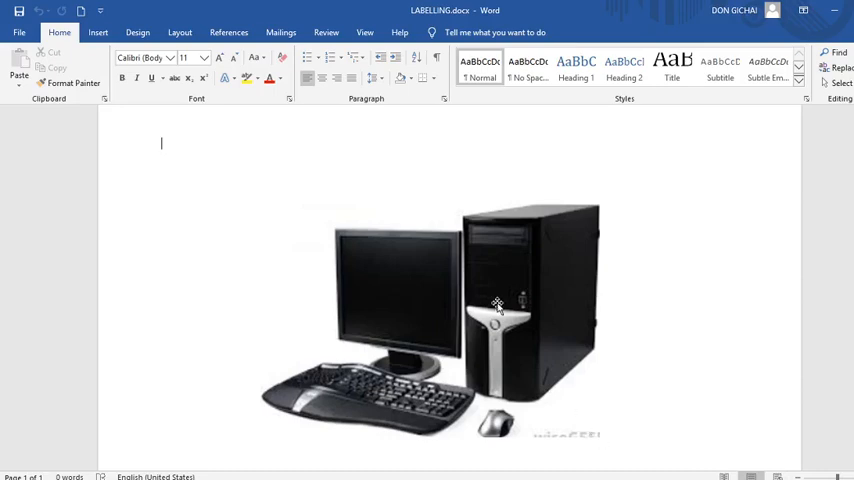
click(450, 300)
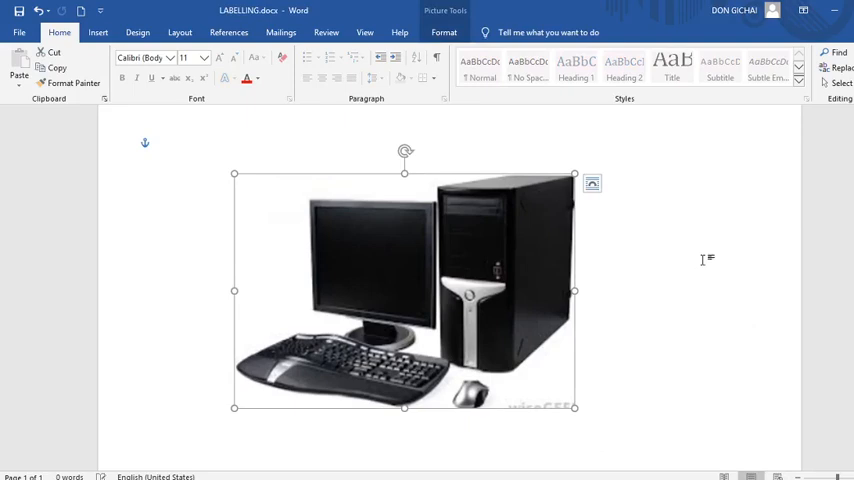
mouse_move(512, 276)
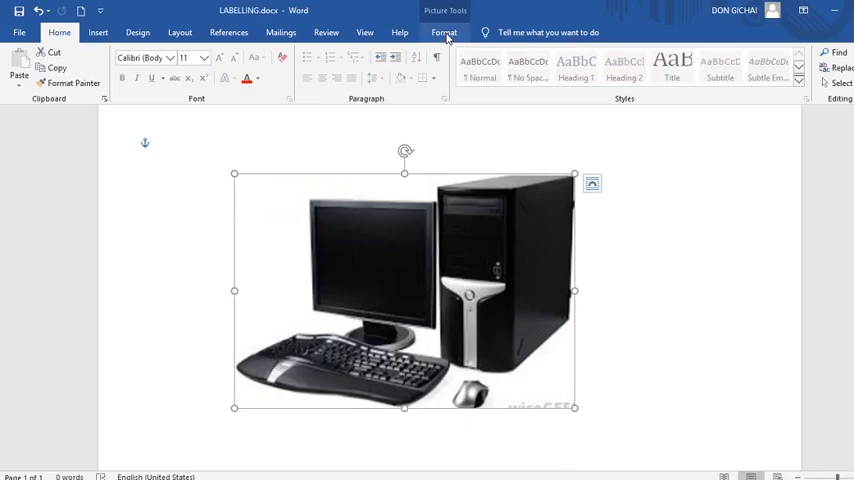
click(444, 32)
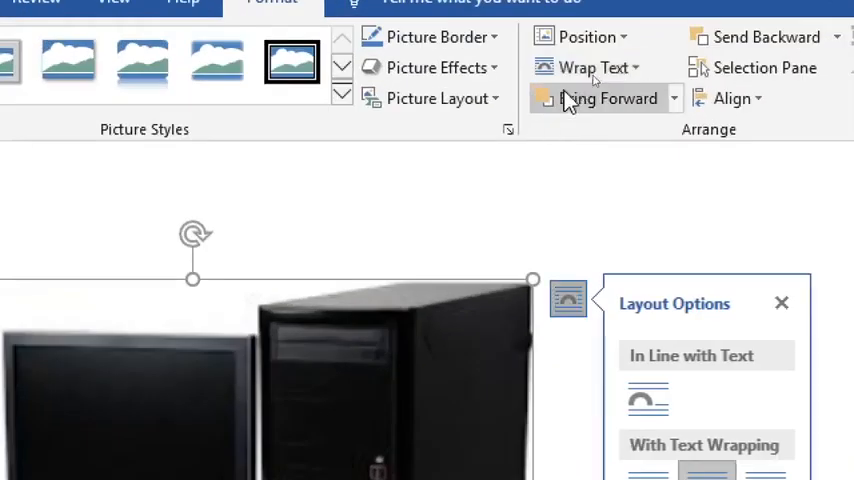
click(590, 68)
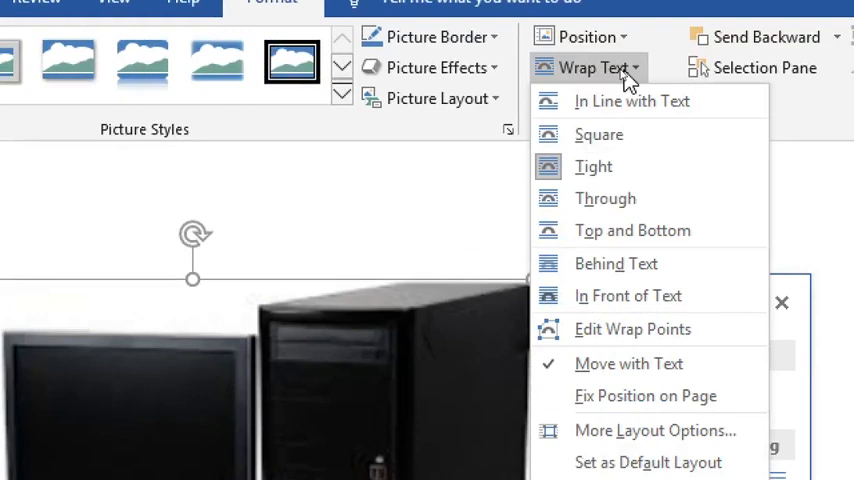
mouse_move(600, 134)
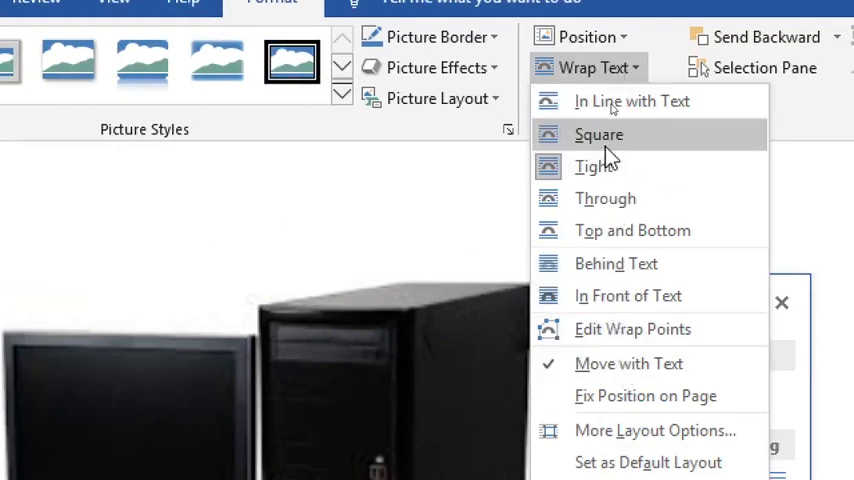
mouse_move(624, 198)
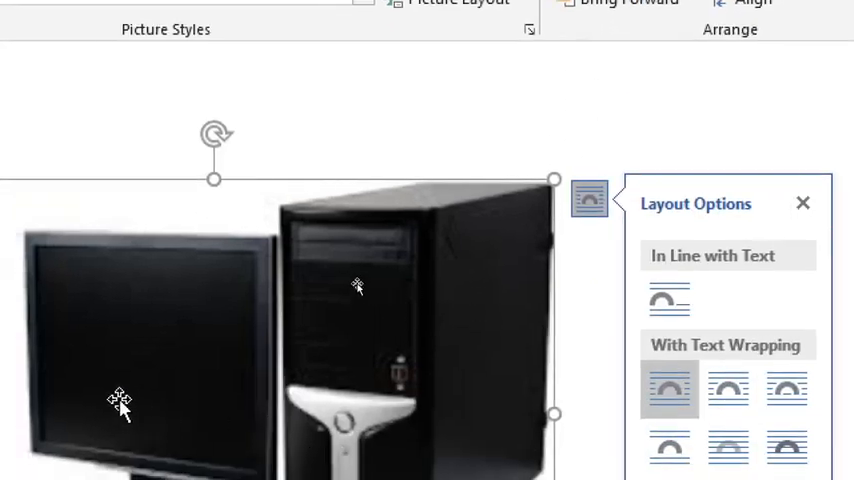
click(804, 204)
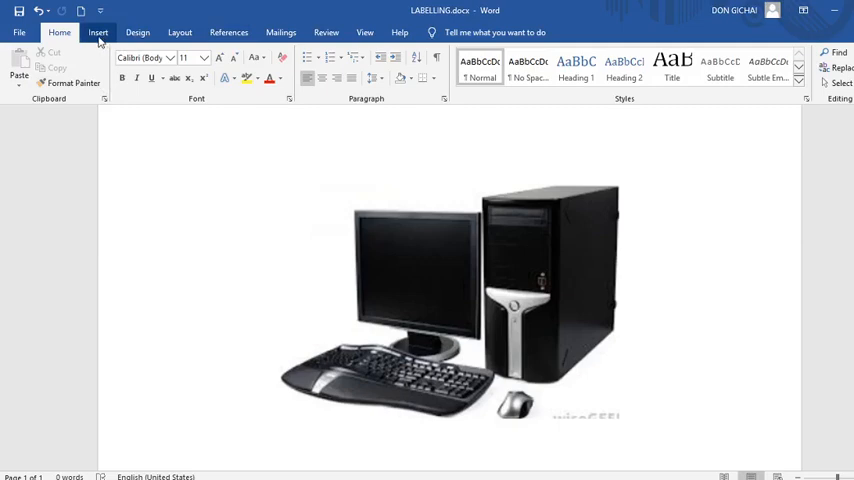
Step: Draw an arrow from the upper left to the monitor with a black, heavier outline
click(98, 32)
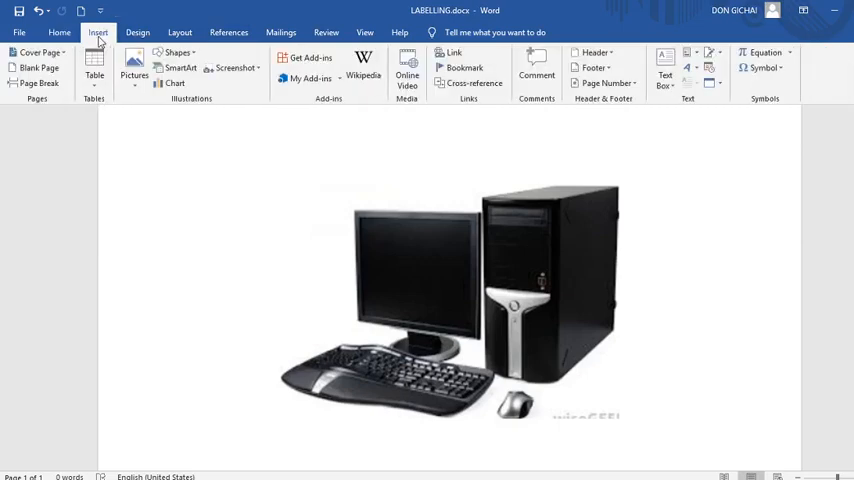
click(180, 56)
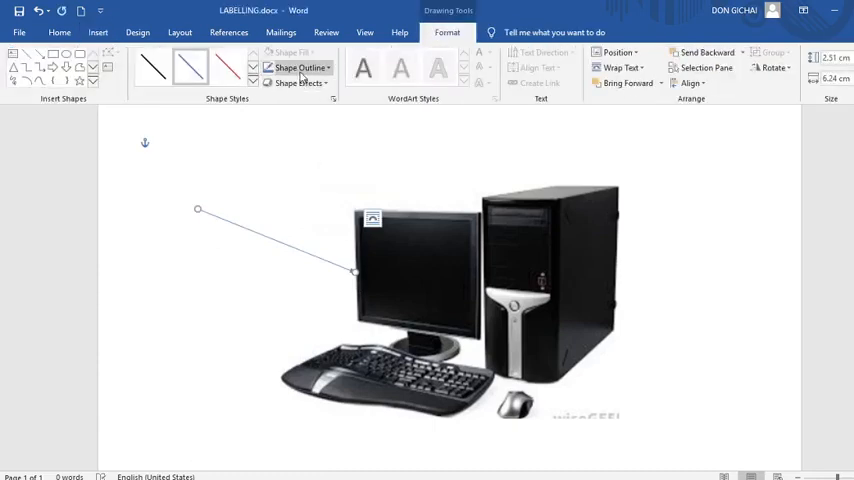
click(300, 68)
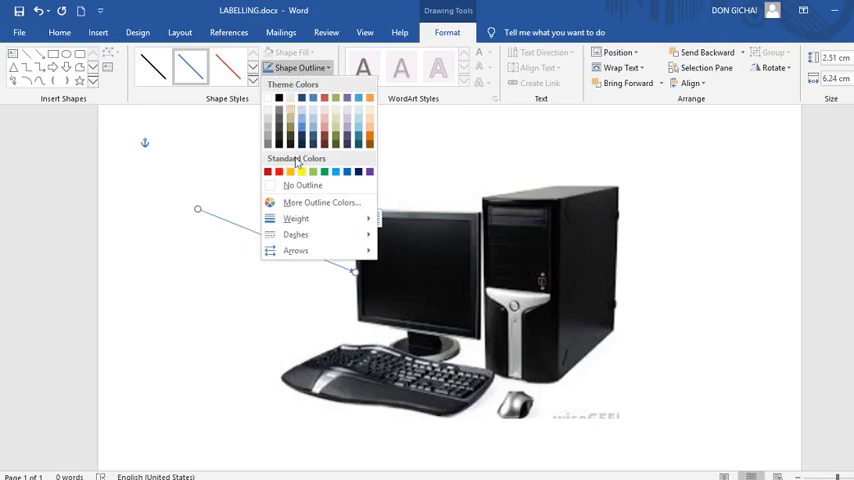
click(296, 218)
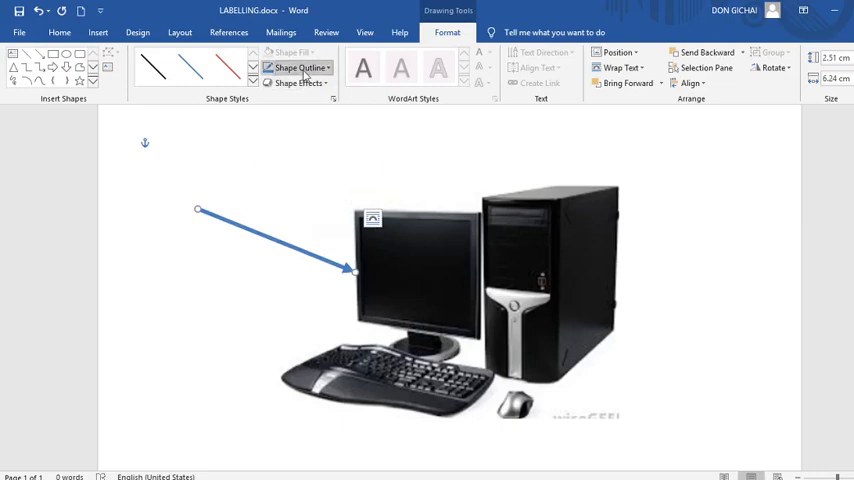
click(300, 68)
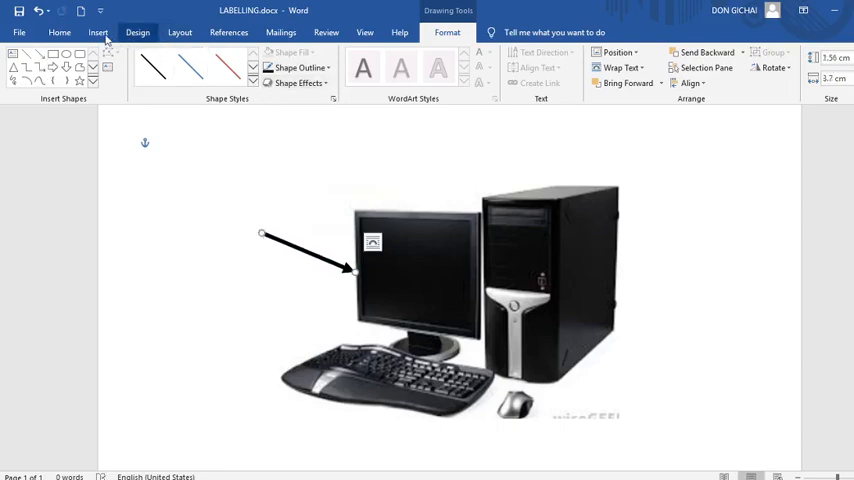
Step: Draw a second arrow from the upper right to the system unit and colour it black
click(98, 32)
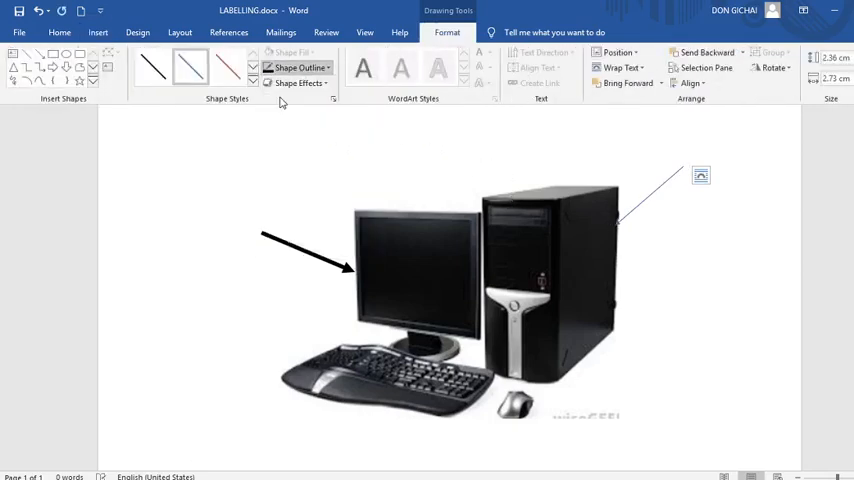
click(298, 68)
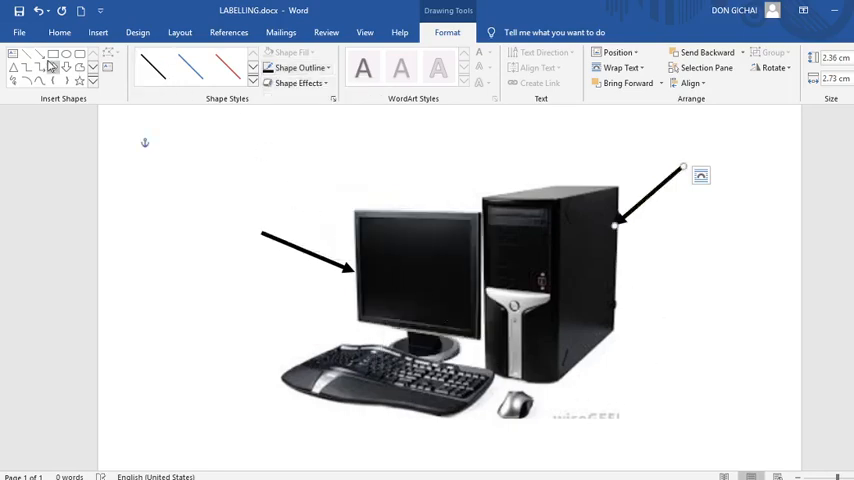
click(98, 32)
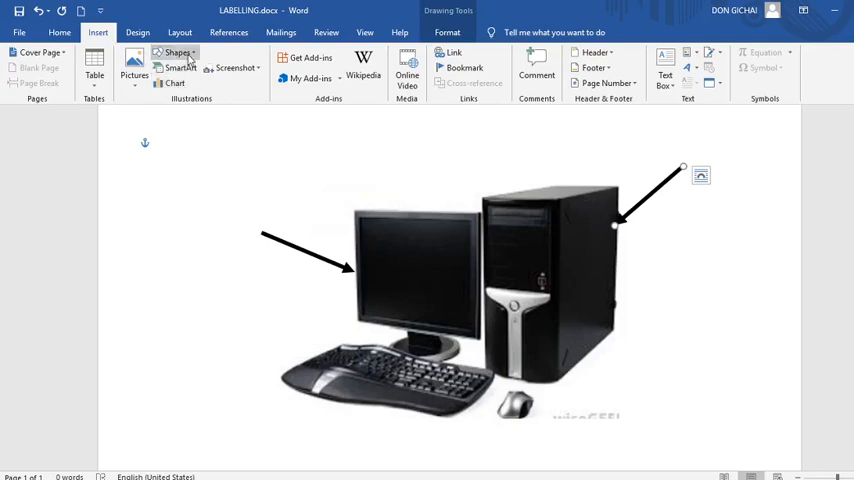
Step: Draw a third arrow from the lower right to the mouse with a black outline
click(176, 52)
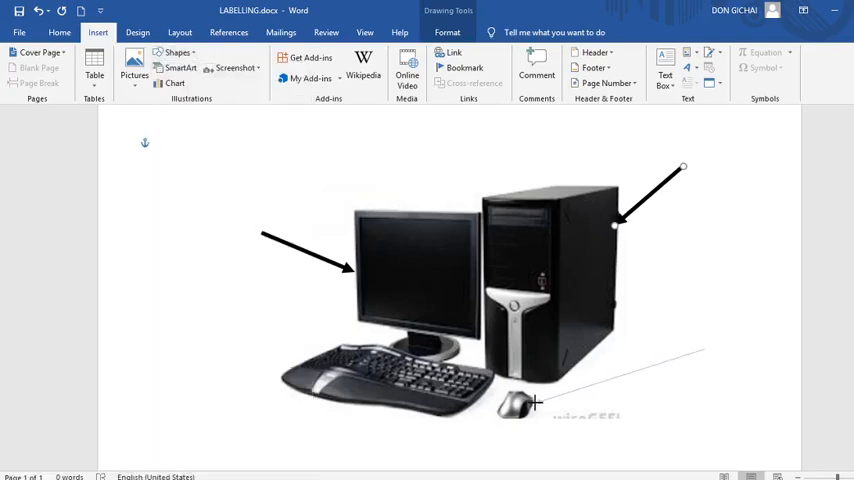
click(298, 68)
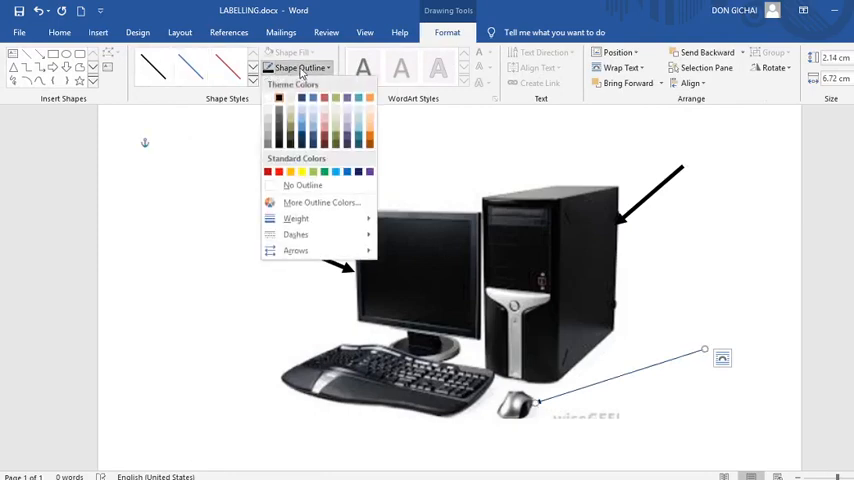
click(296, 218)
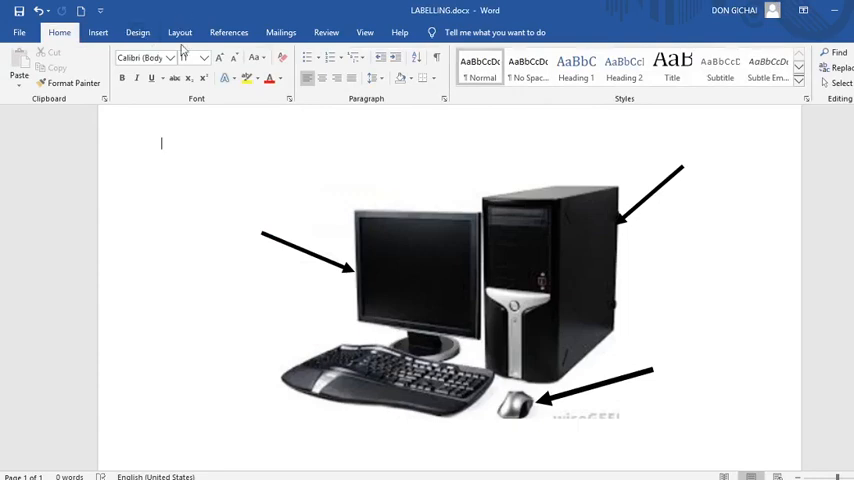
Step: Draw a fourth arrow rising from below to the keyboard and make it black
scroll(down, 3)
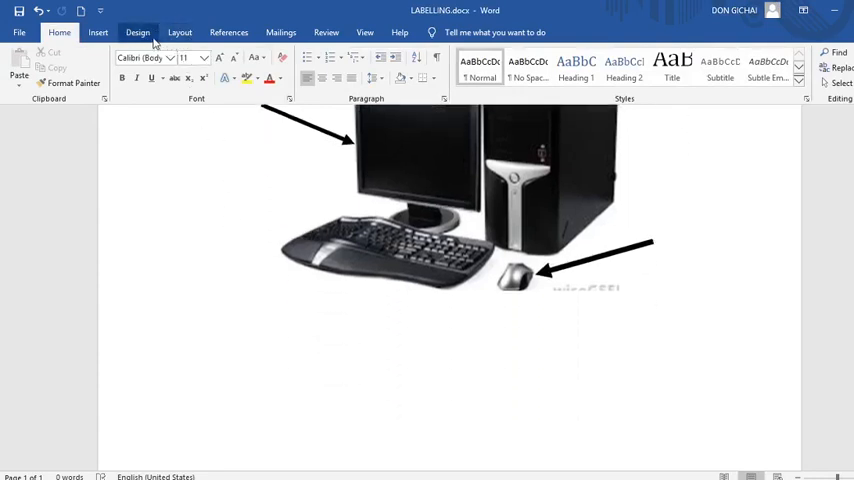
click(96, 32)
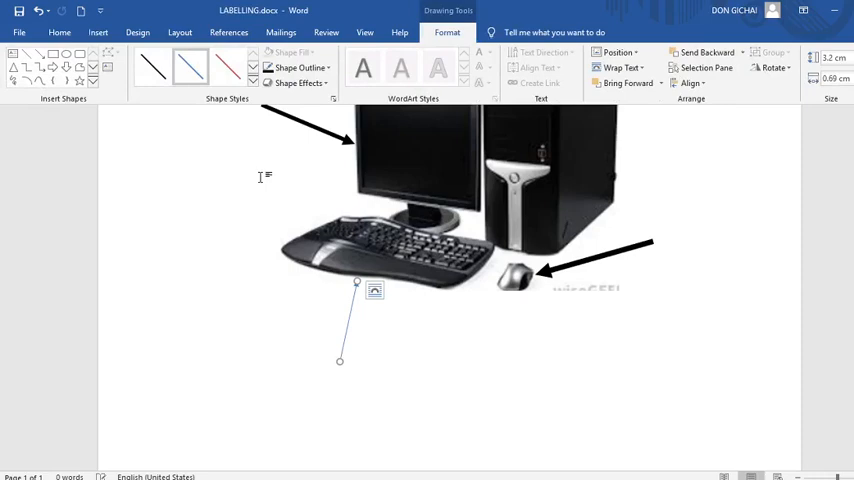
click(300, 68)
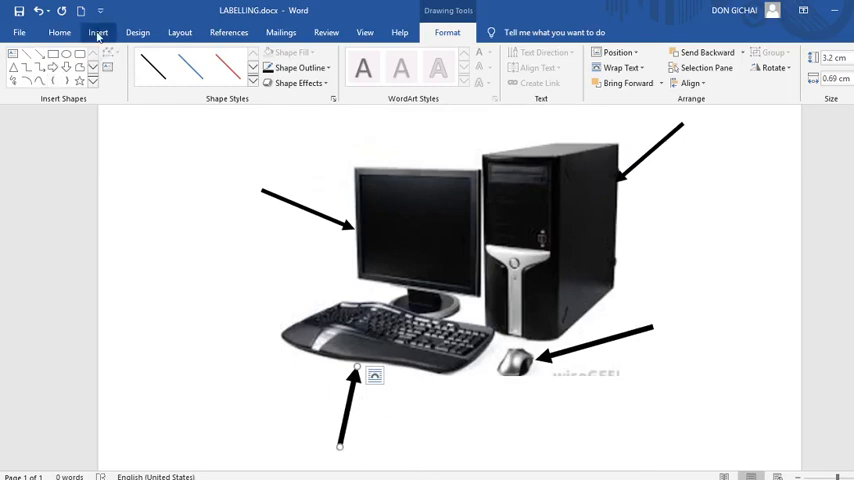
click(98, 32)
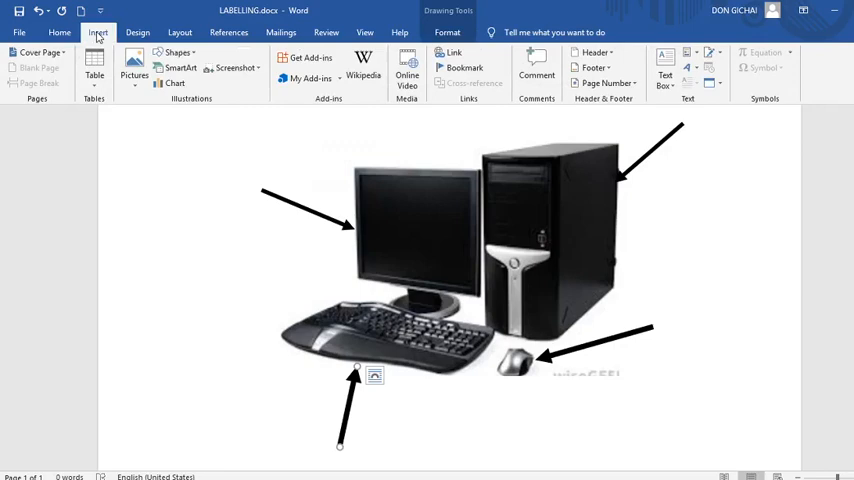
Step: Draw empty label text boxes at the monitor, system unit and mouse arrow ends
click(178, 52)
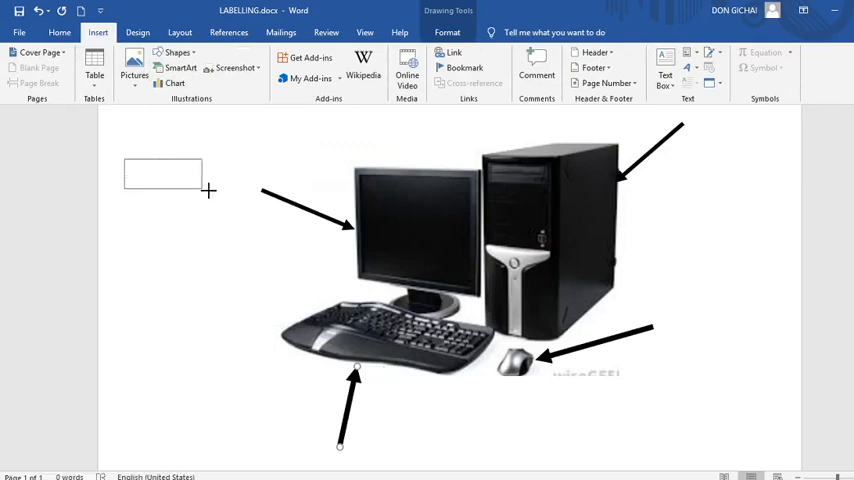
click(162, 172)
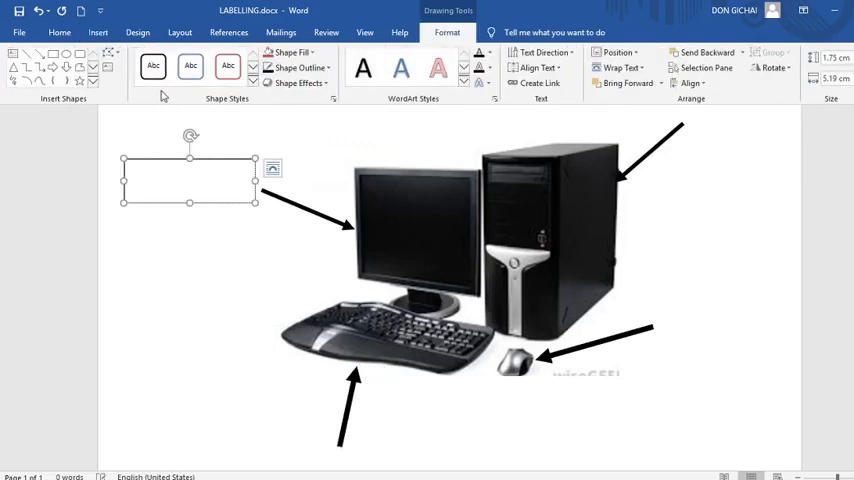
click(98, 32)
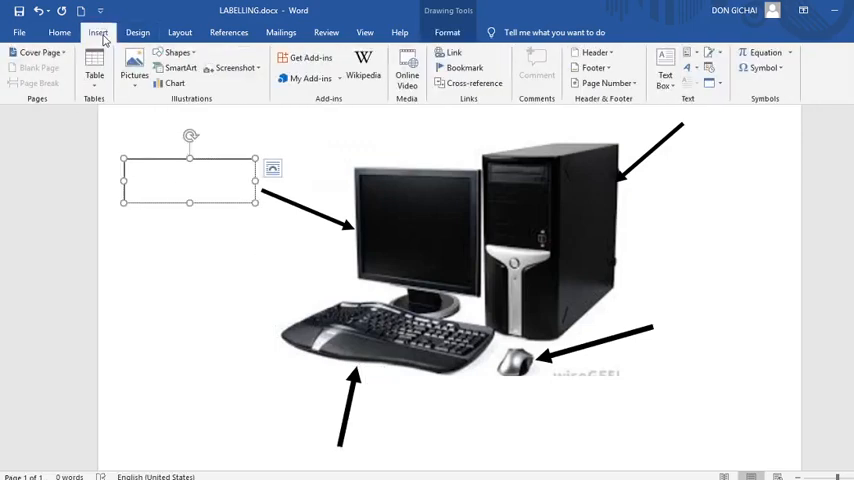
click(178, 52)
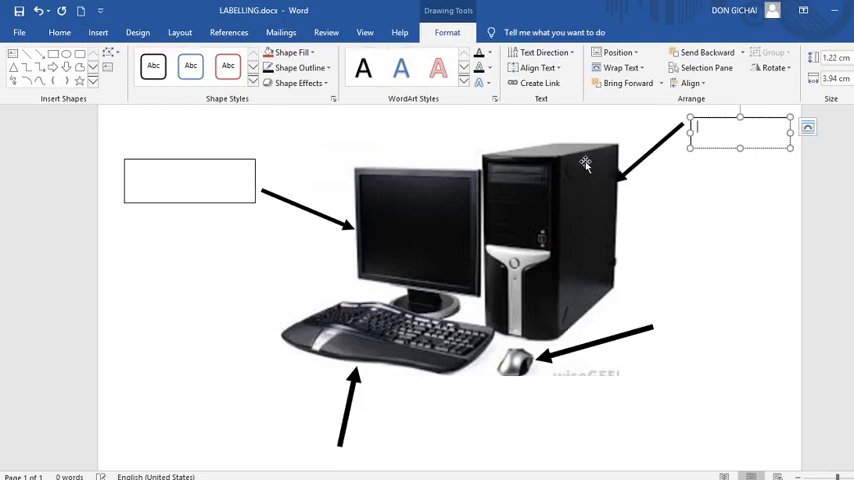
click(98, 32)
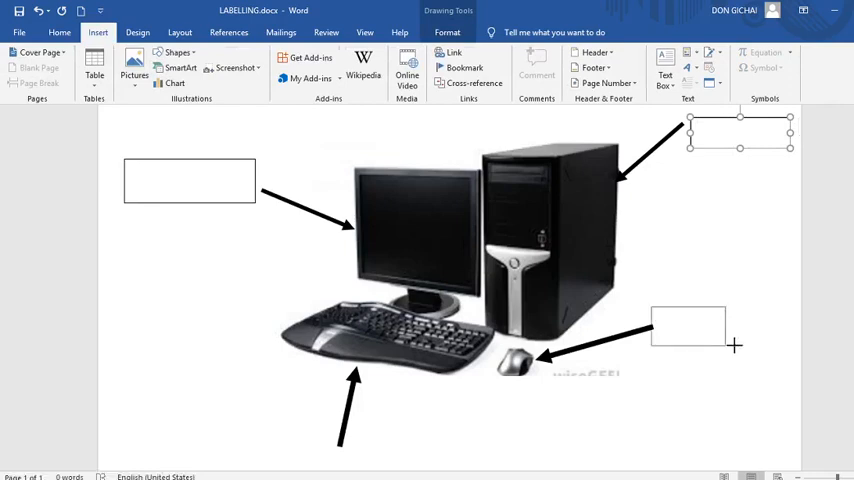
click(716, 330)
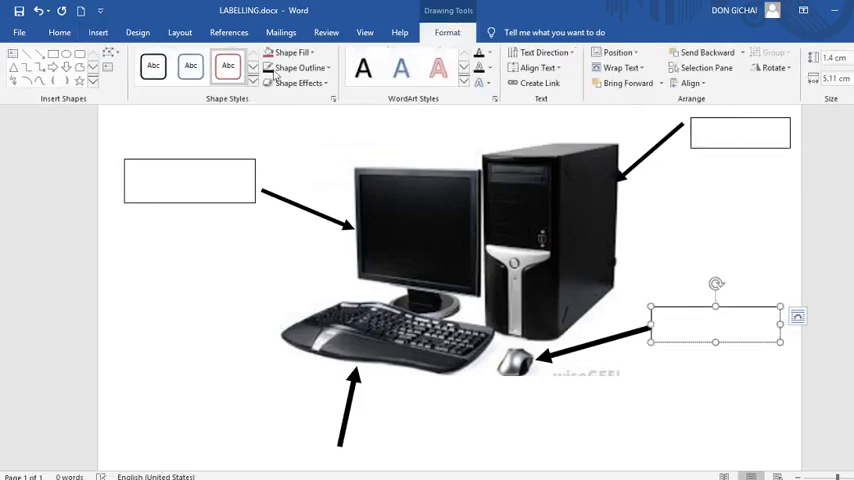
Step: Cancel the accidental SmartArt dialog and draw the fourth label box at the keyboard arrow
click(98, 32)
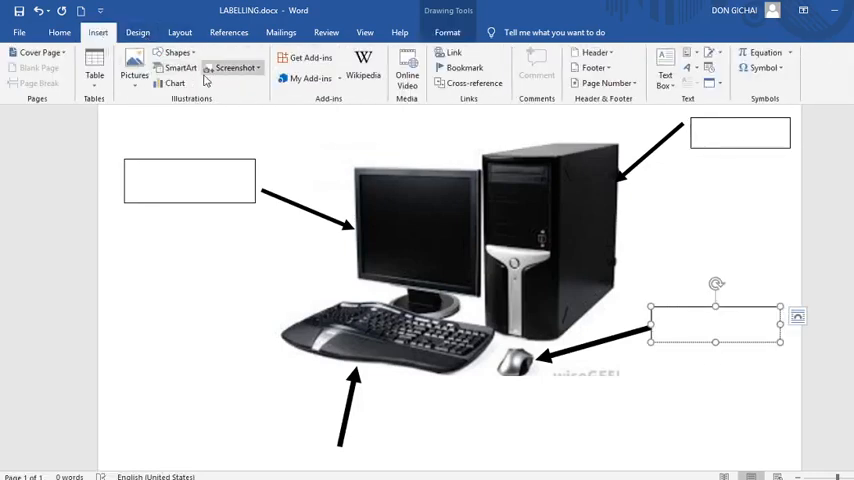
click(180, 68)
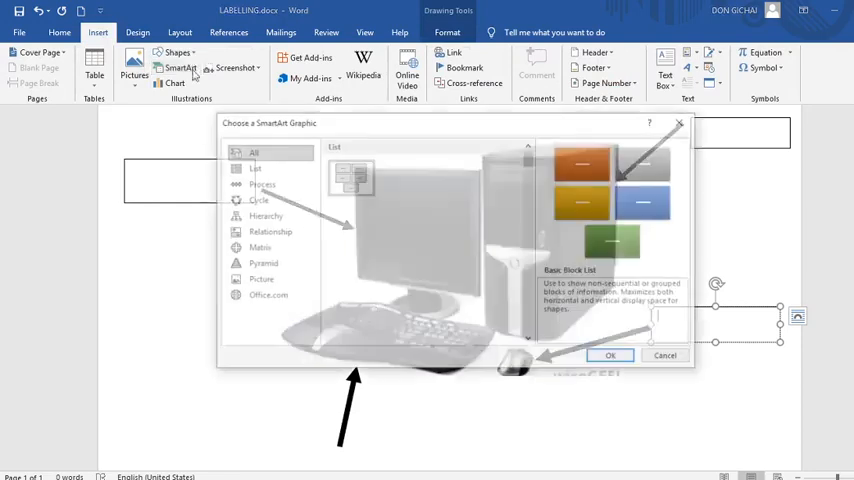
click(664, 356)
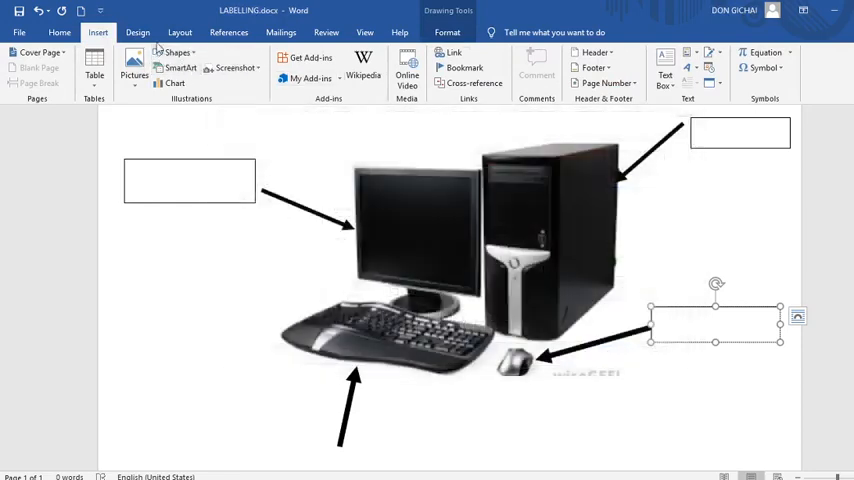
click(176, 52)
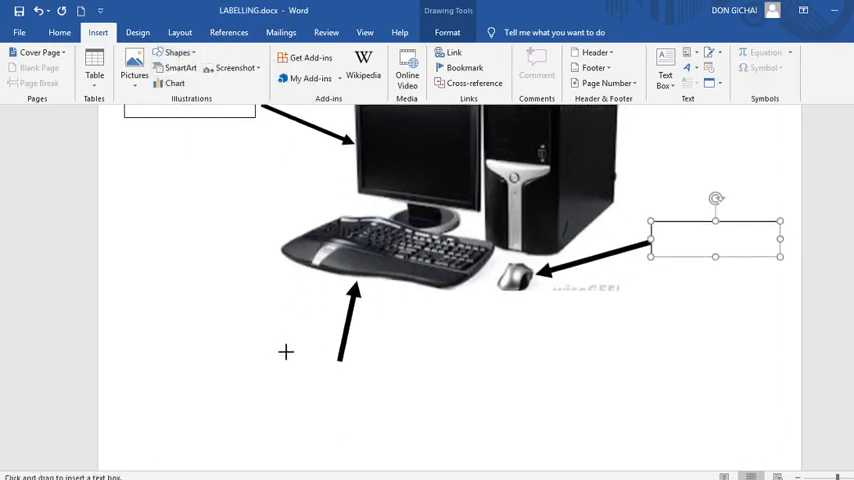
drag(284, 352, 418, 390)
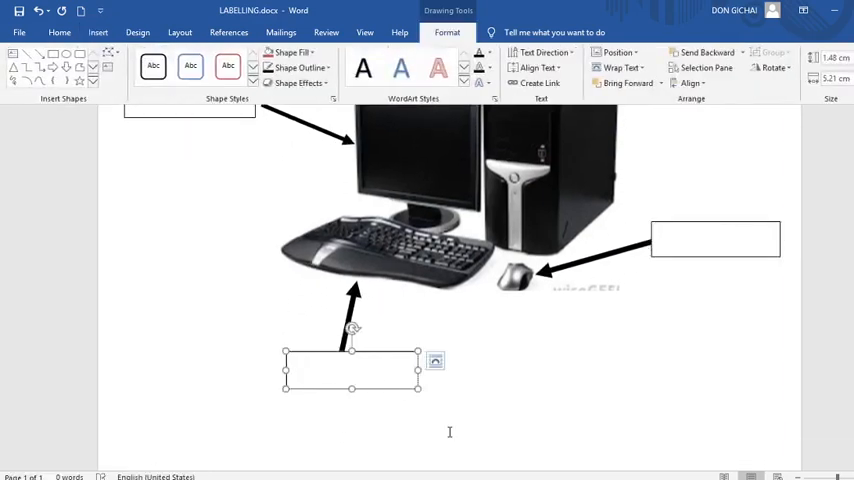
mouse_move(418, 372)
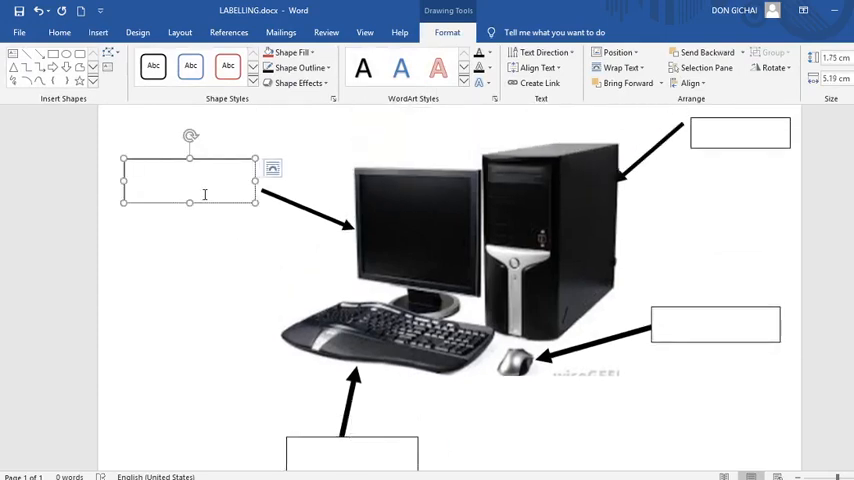
Step: Label the top-left box 'Monitor' in bold larger text with no outline
text(monitor)
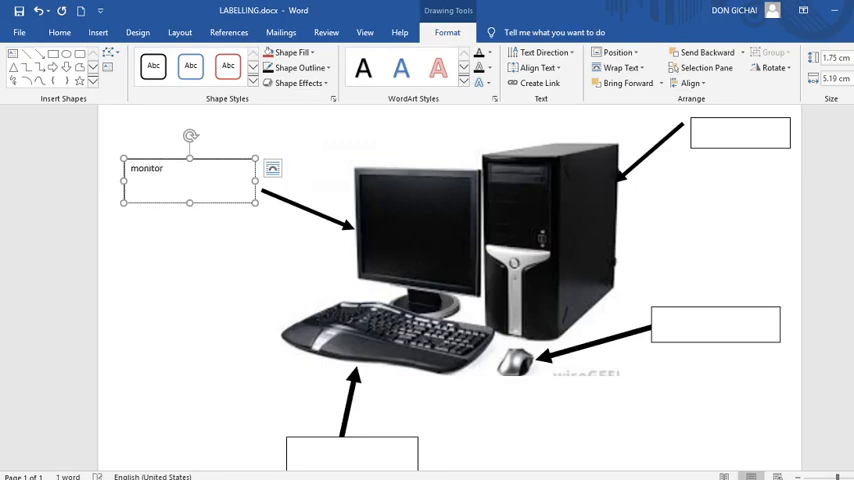
text(Monitor)
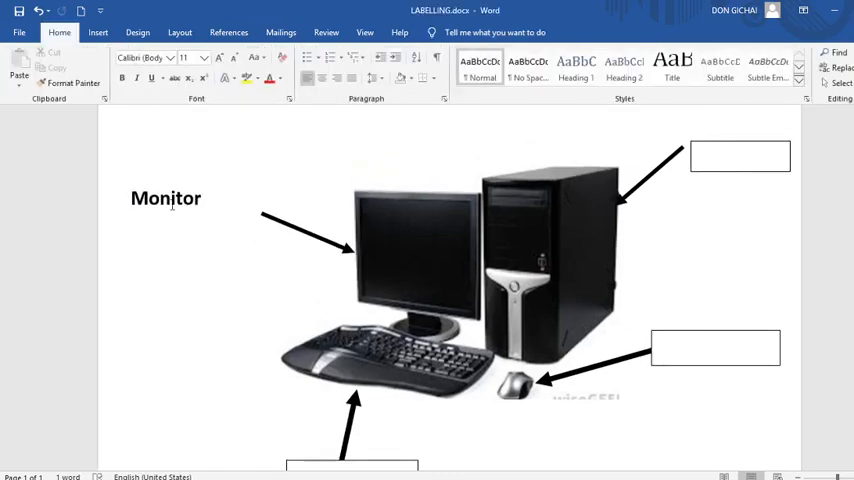
click(166, 198)
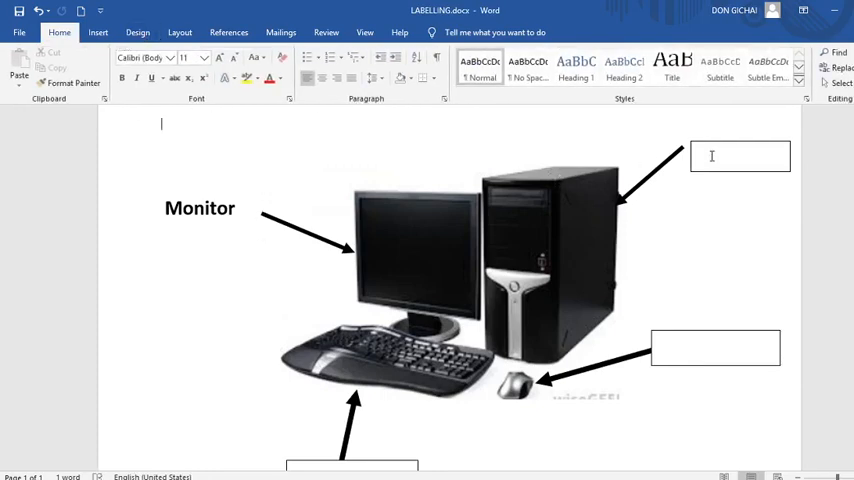
Step: Label the top-right box 'System unit' in bold and remove its outline
text(syst)
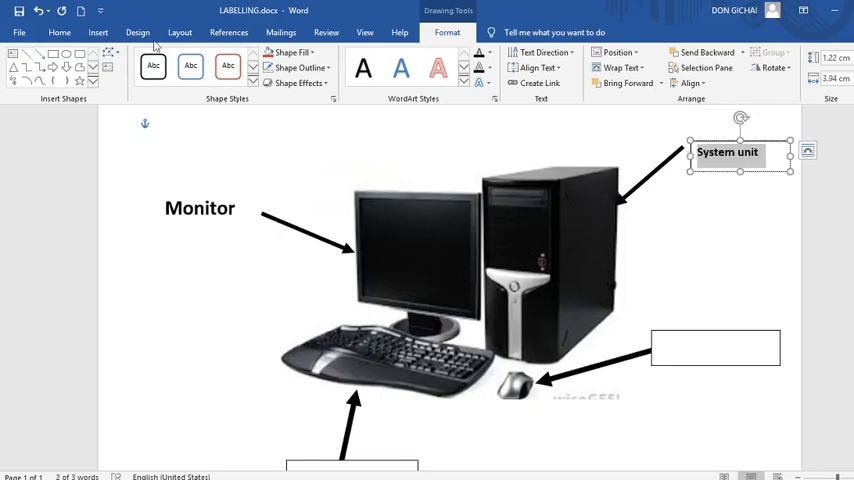
click(300, 68)
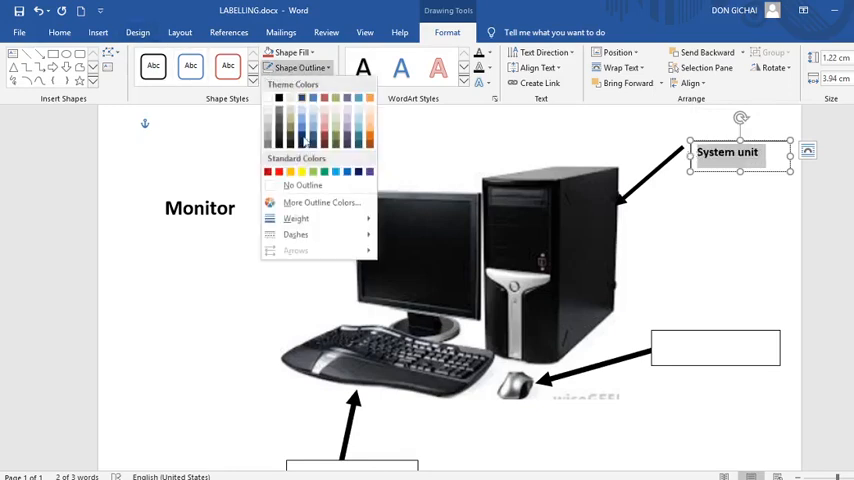
click(700, 356)
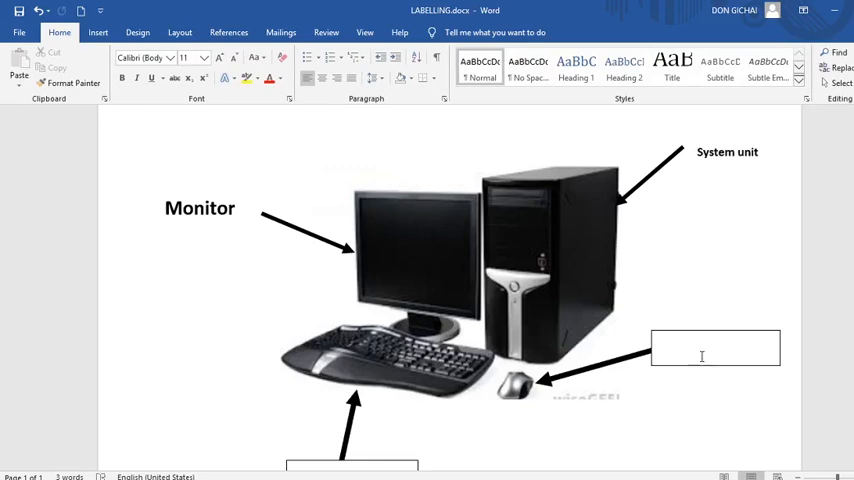
scroll(down, 3)
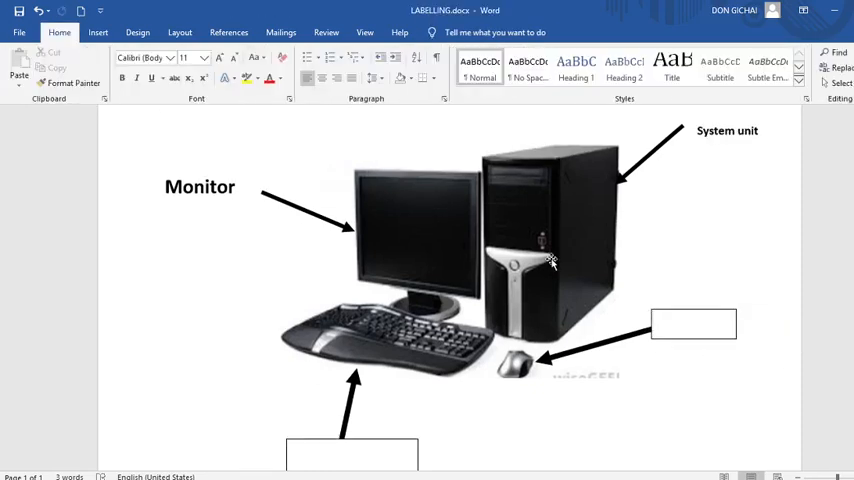
Step: Label the box by the mouse arrow 'Mouse' in bold with no outline
click(692, 324)
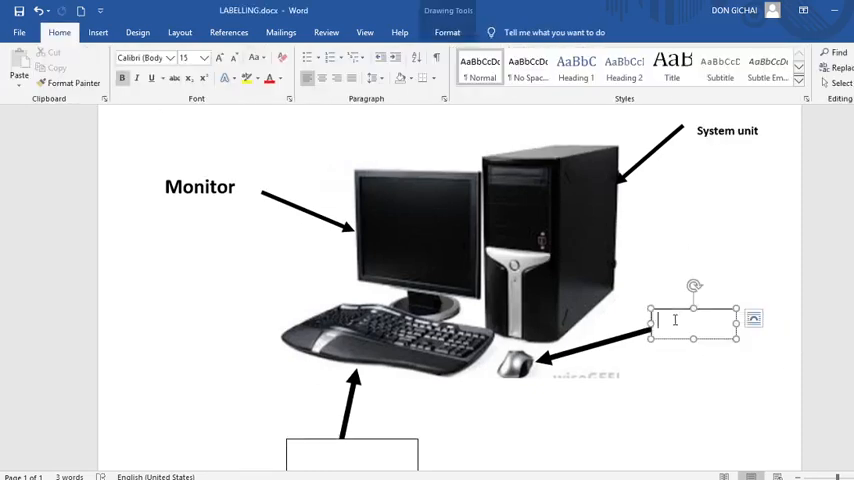
text(Mouse)
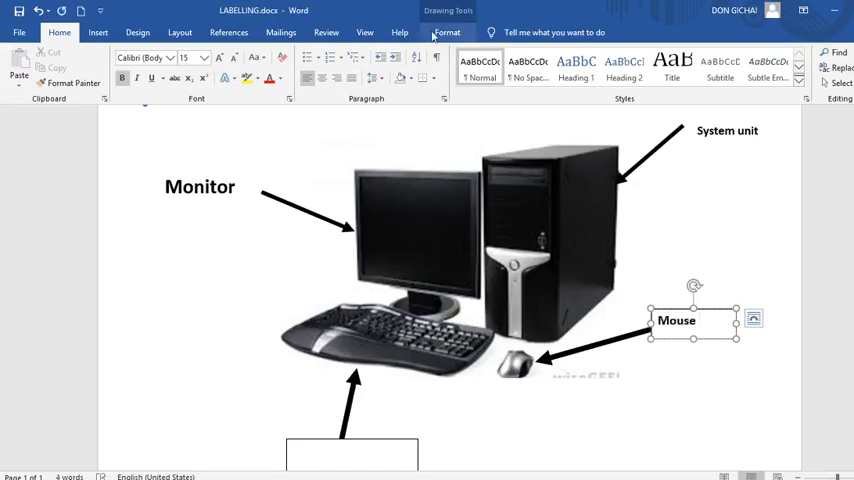
click(446, 32)
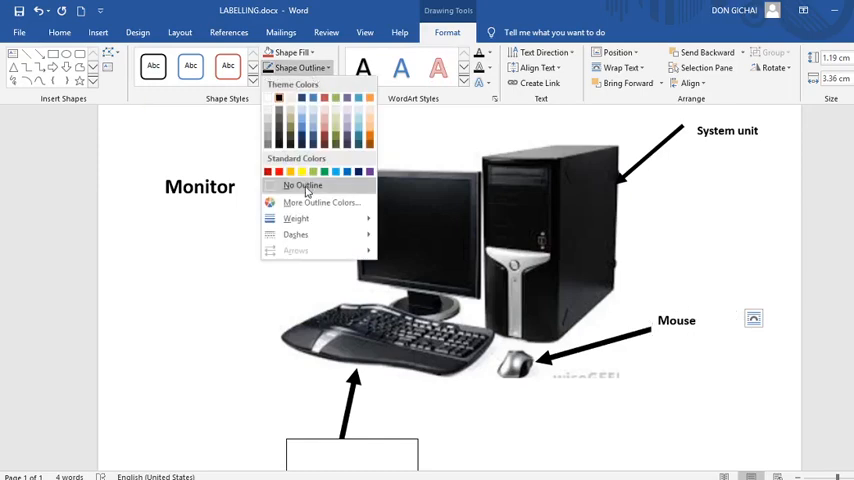
click(304, 184)
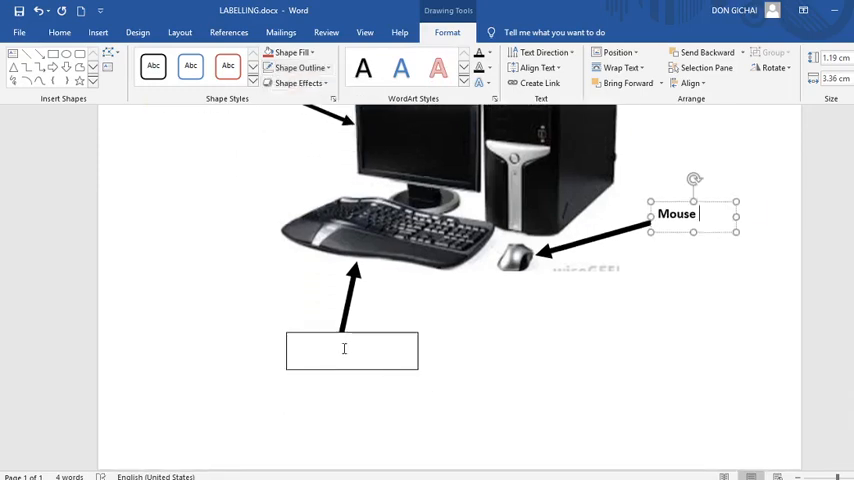
Step: Label the bottom box 'Keyboard' in bold and remove its outline
text(key)
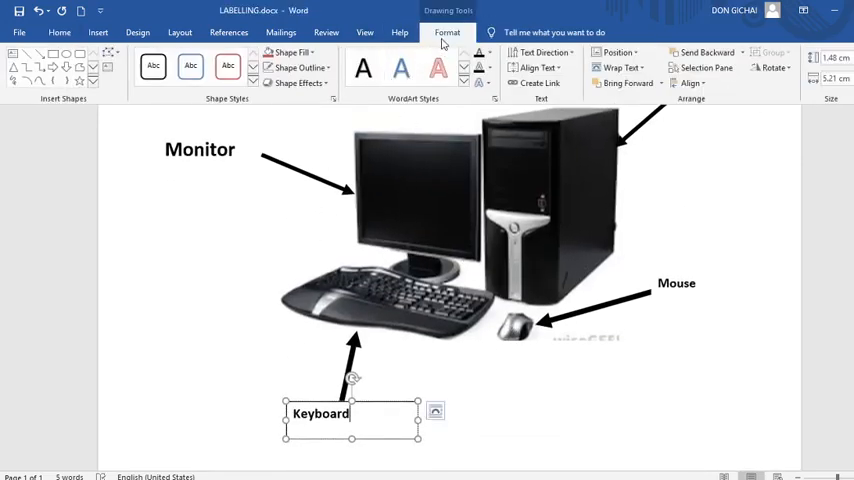
click(300, 68)
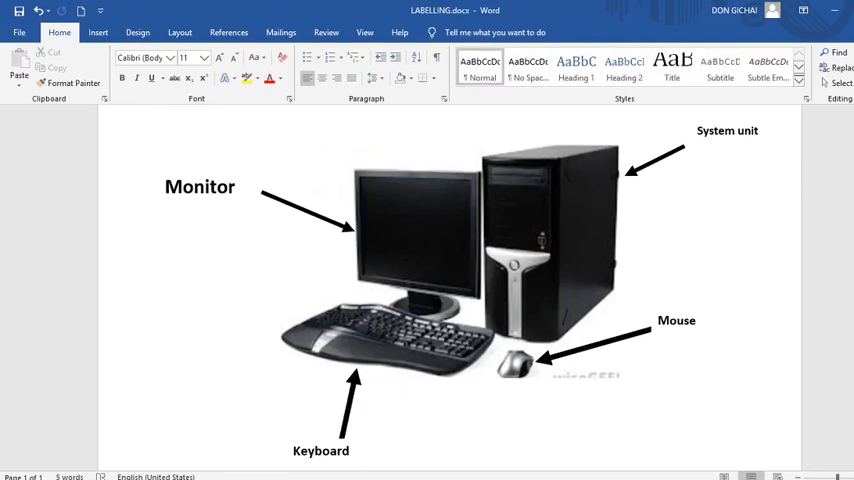
mouse_move(496, 424)
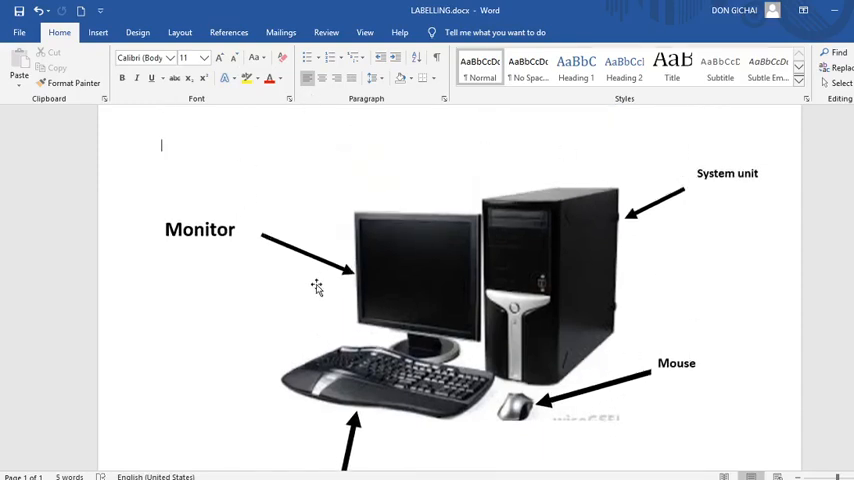
mouse_move(252, 326)
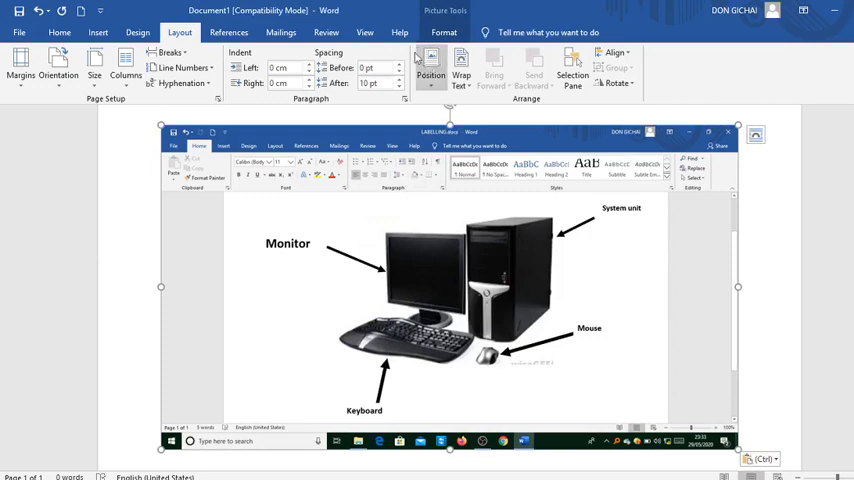
Step: Crop the pasted screenshot down to just the labelled computer diagram
click(444, 32)
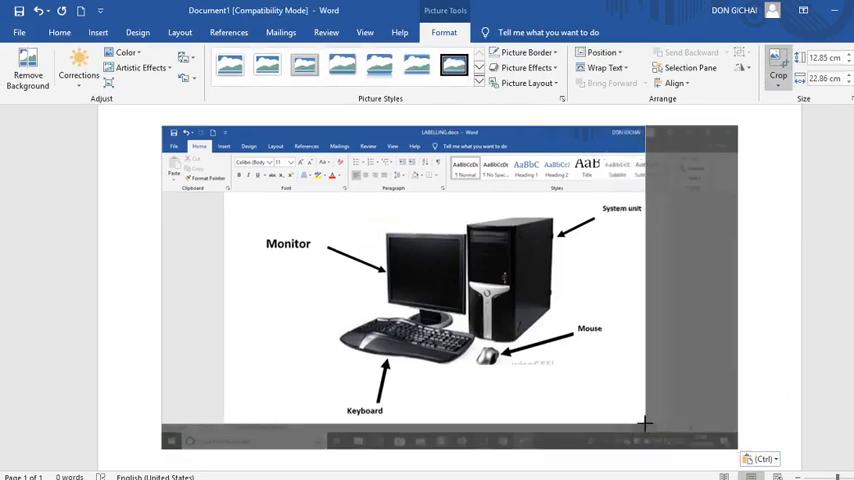
click(404, 250)
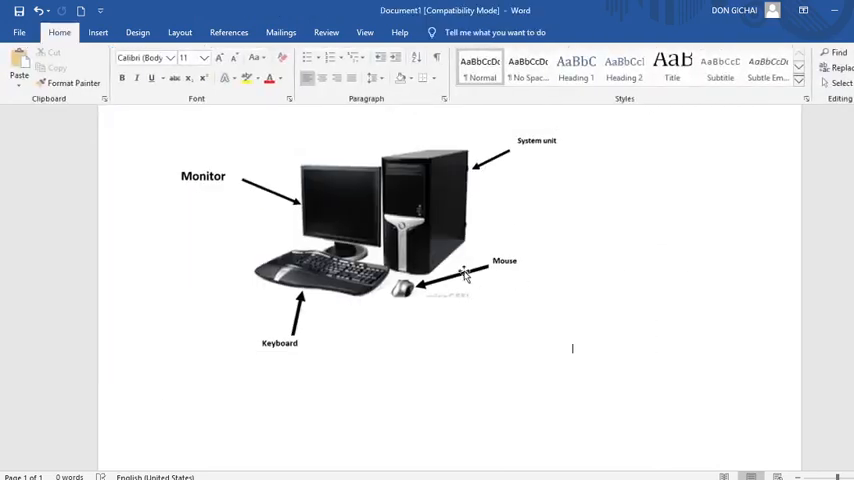
Step: Enlarge the cropped diagram to span most of the page width and set its text wrapping
click(400, 260)
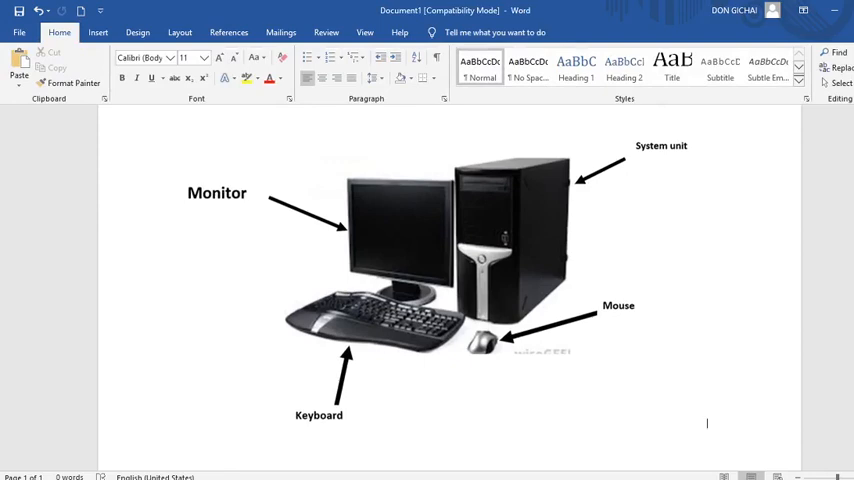
click(466, 230)
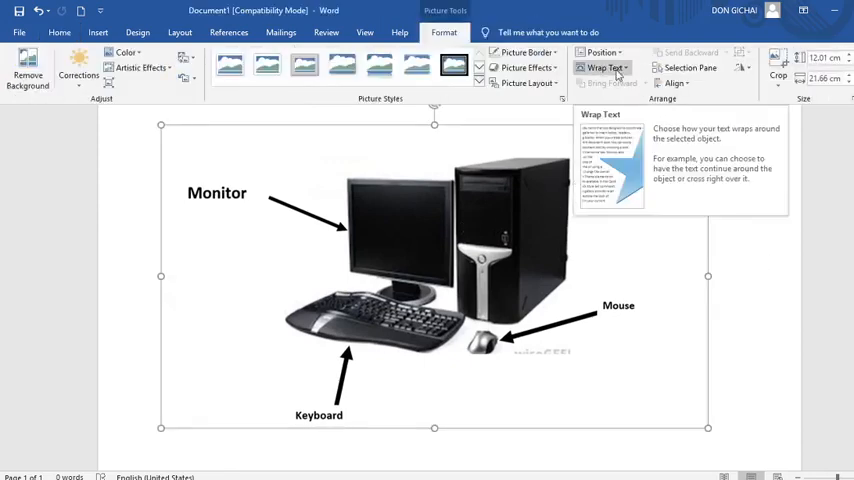
click(604, 68)
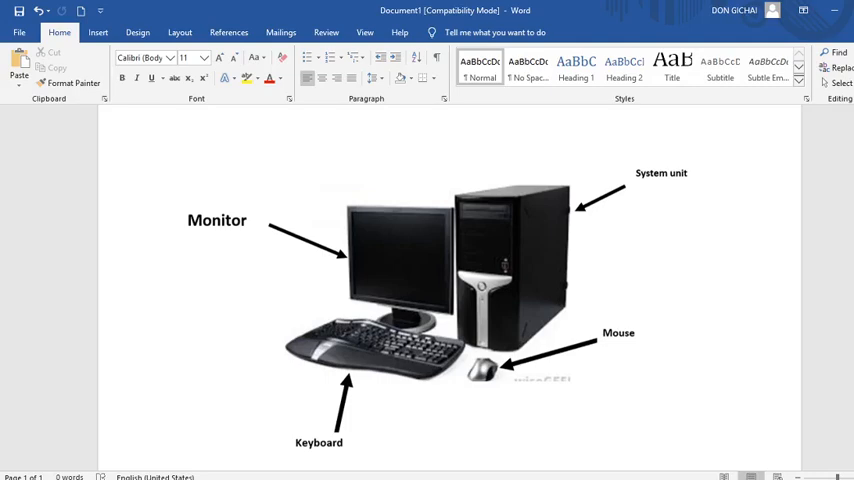
click(160, 132)
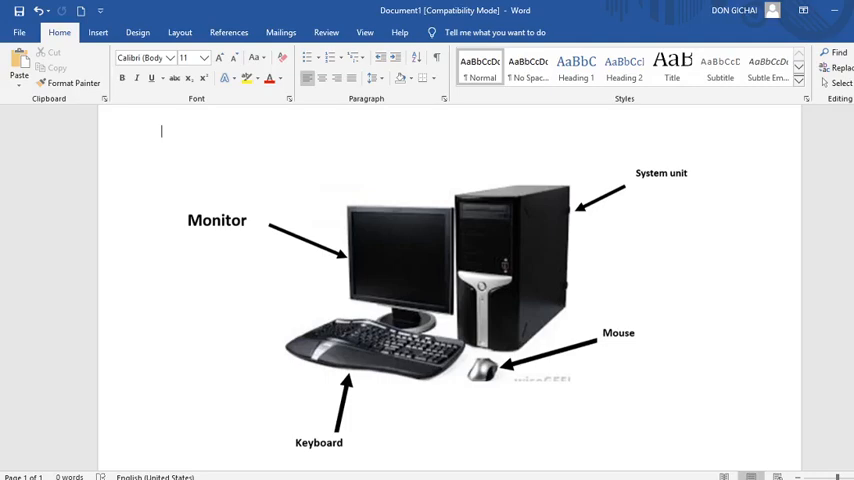